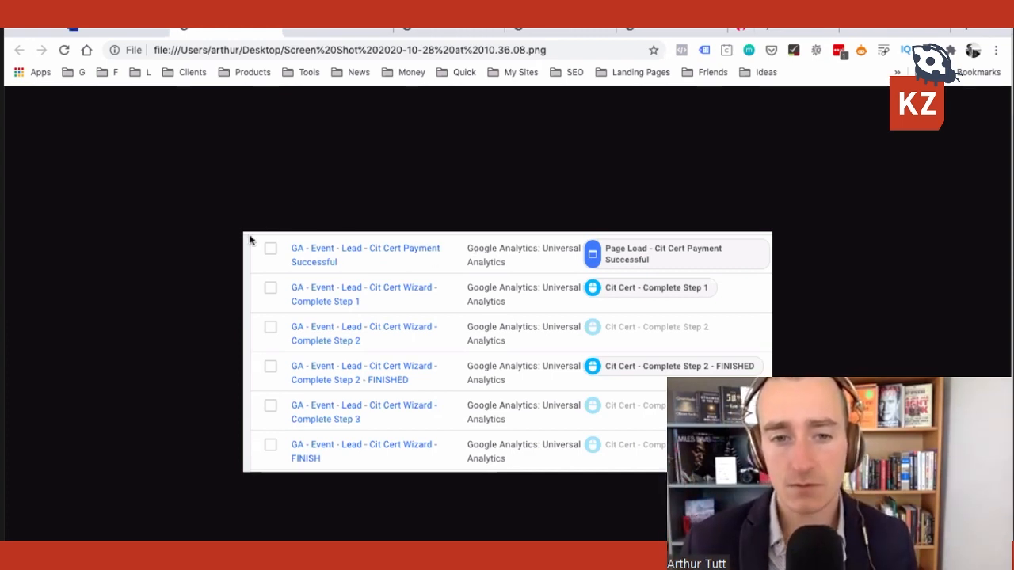
{"action": "mouse_move", "coordinate": [380, 196]}
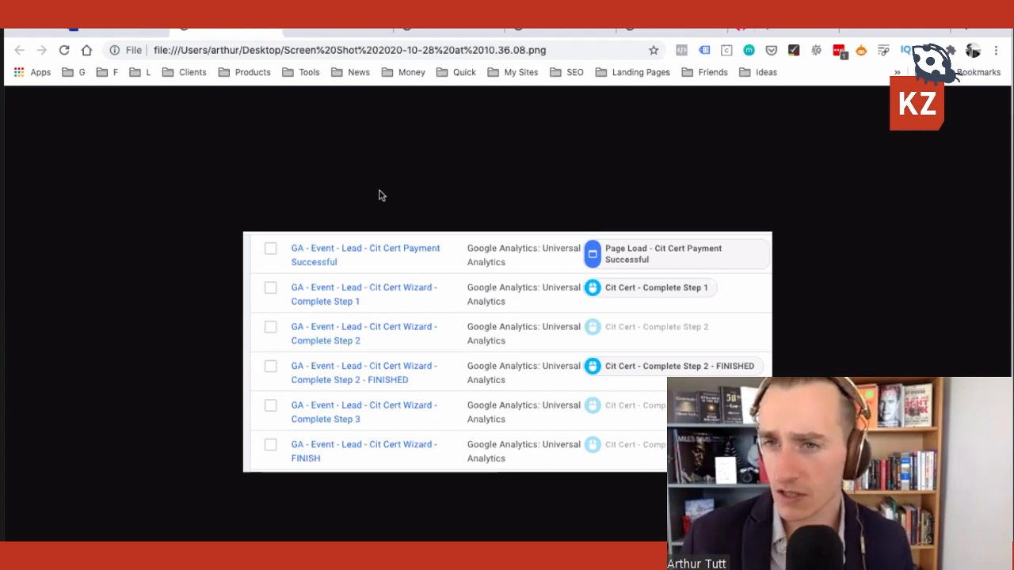
{"action": "mouse_move", "coordinate": [226, 288]}
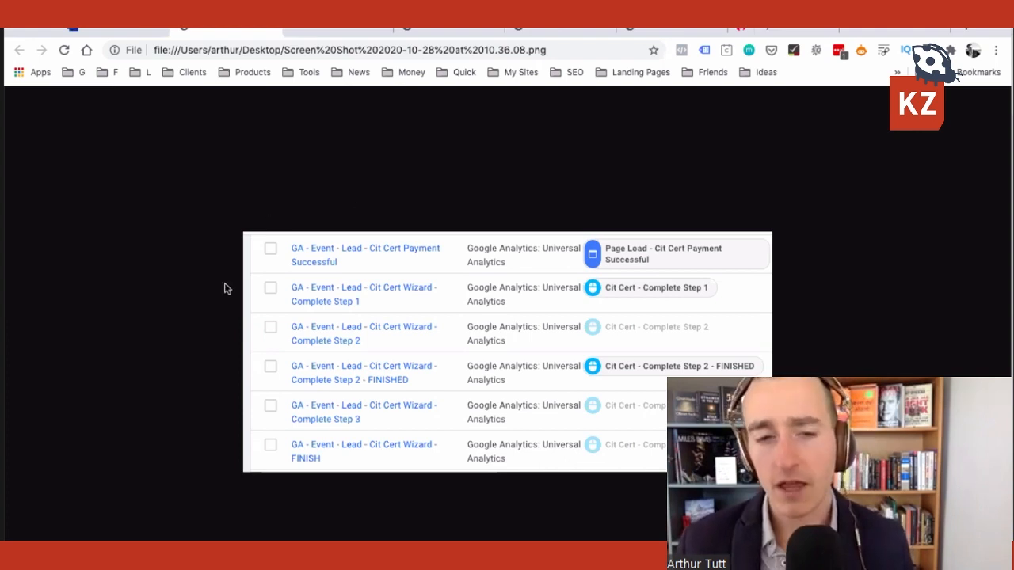
{"action": "mouse_move", "coordinate": [303, 303]}
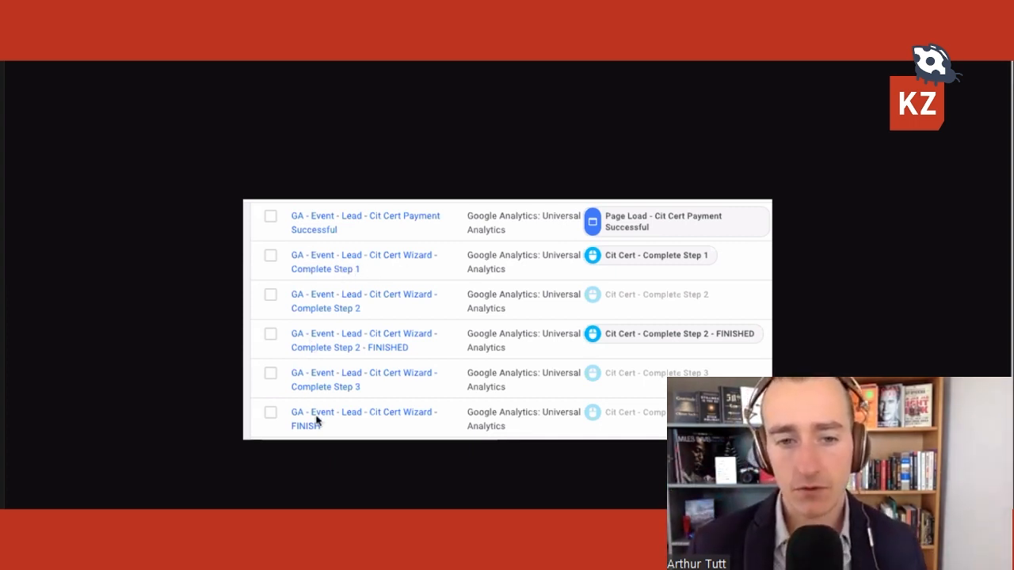
{"action": "mouse_move", "coordinate": [364, 412]}
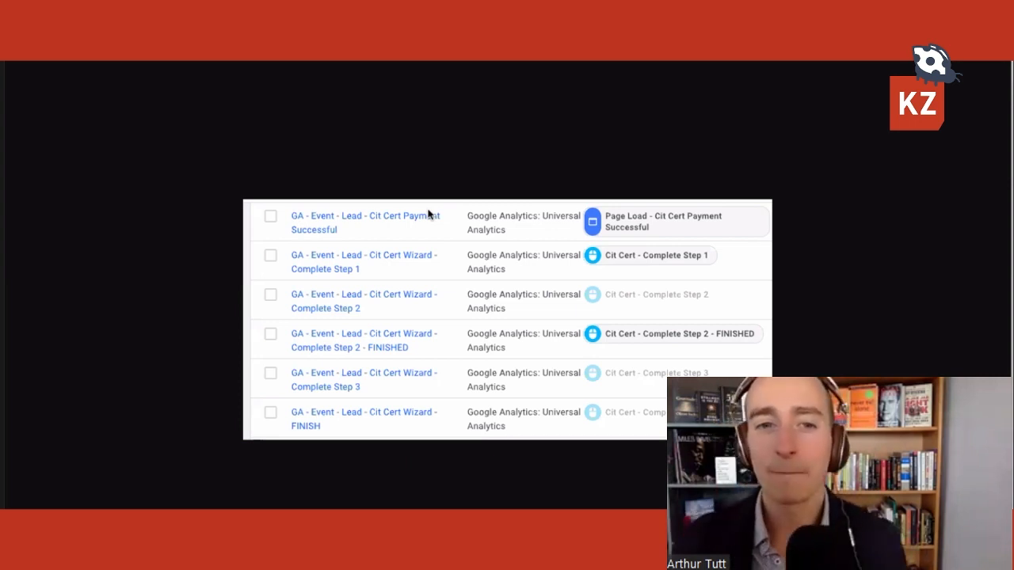
{"action": "mouse_move", "coordinate": [285, 244]}
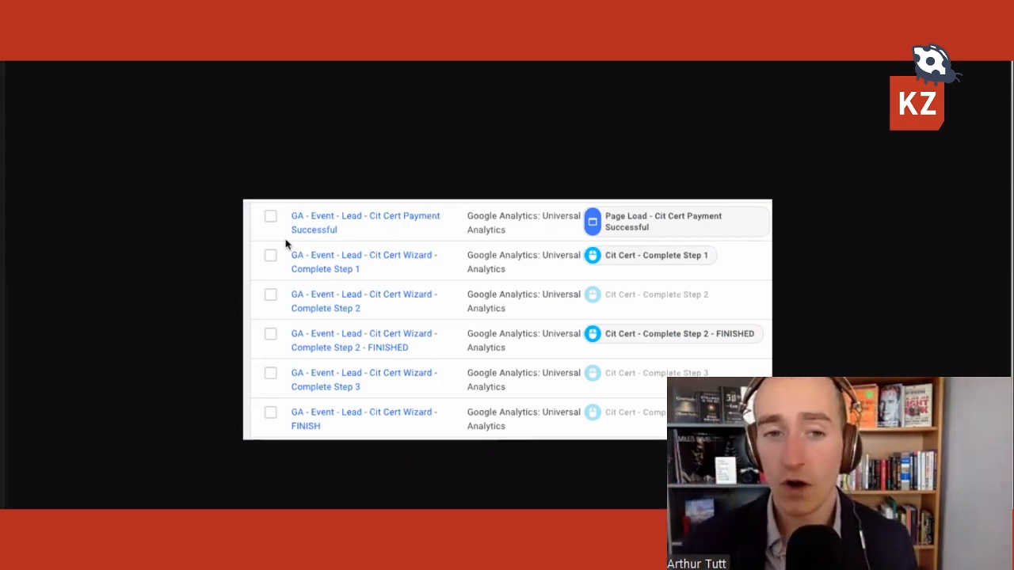